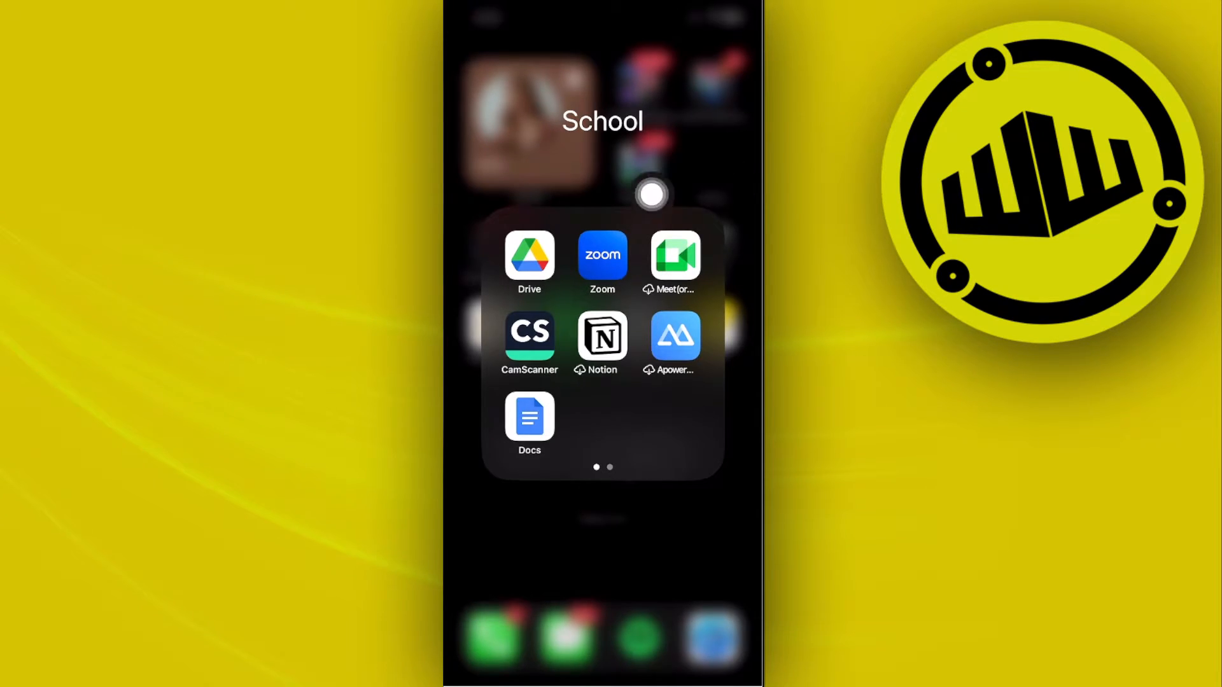
Launch Google Drive from the School folder and browse the My Drive folder list.
left_click(529, 256)
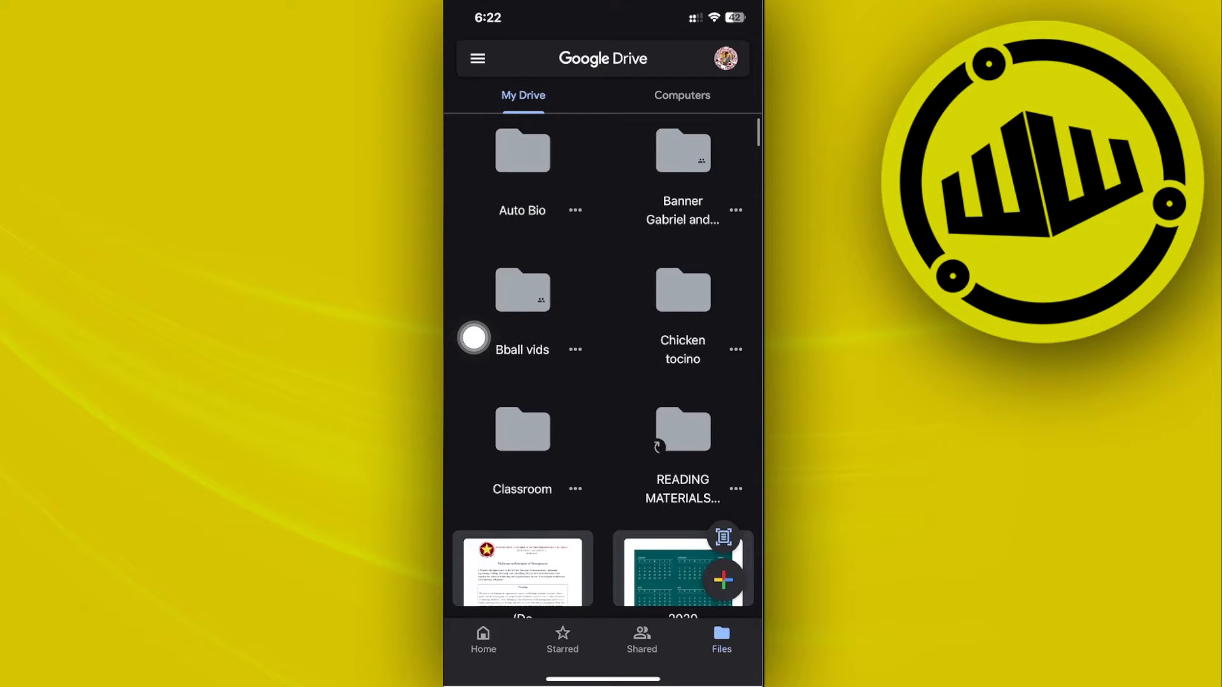
scroll("down", 3)
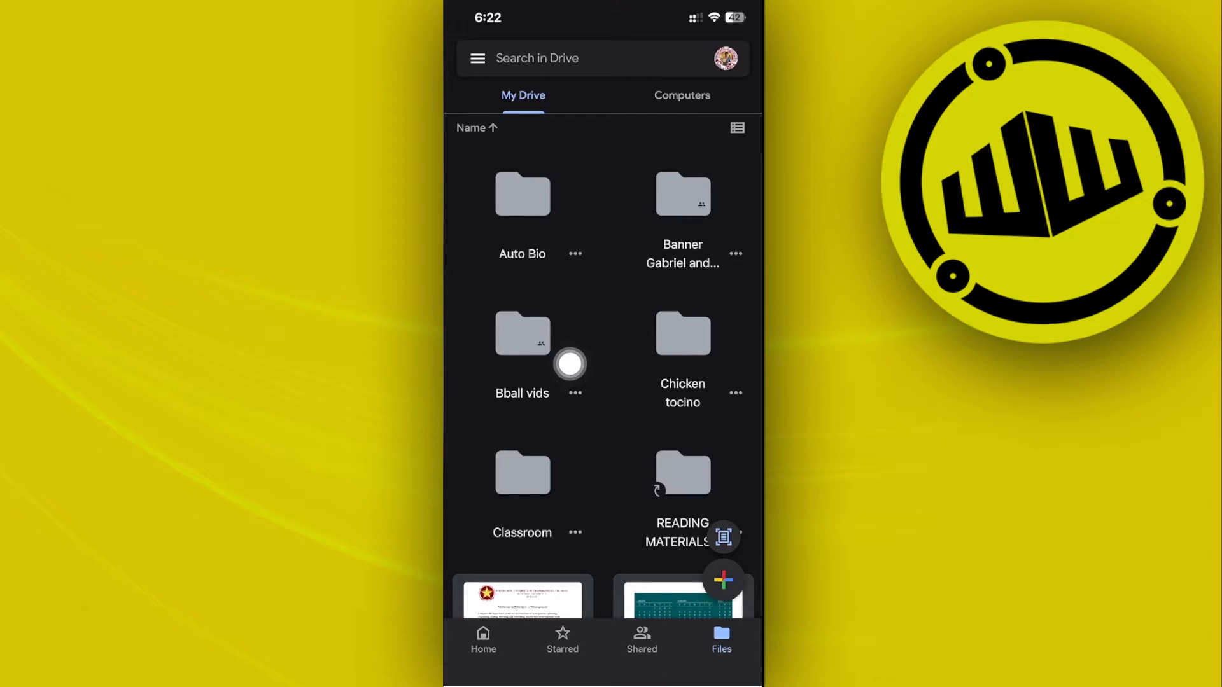
Open Manage access for the Bball vids folder to set link sharing to Editor.
left_click(575, 393)
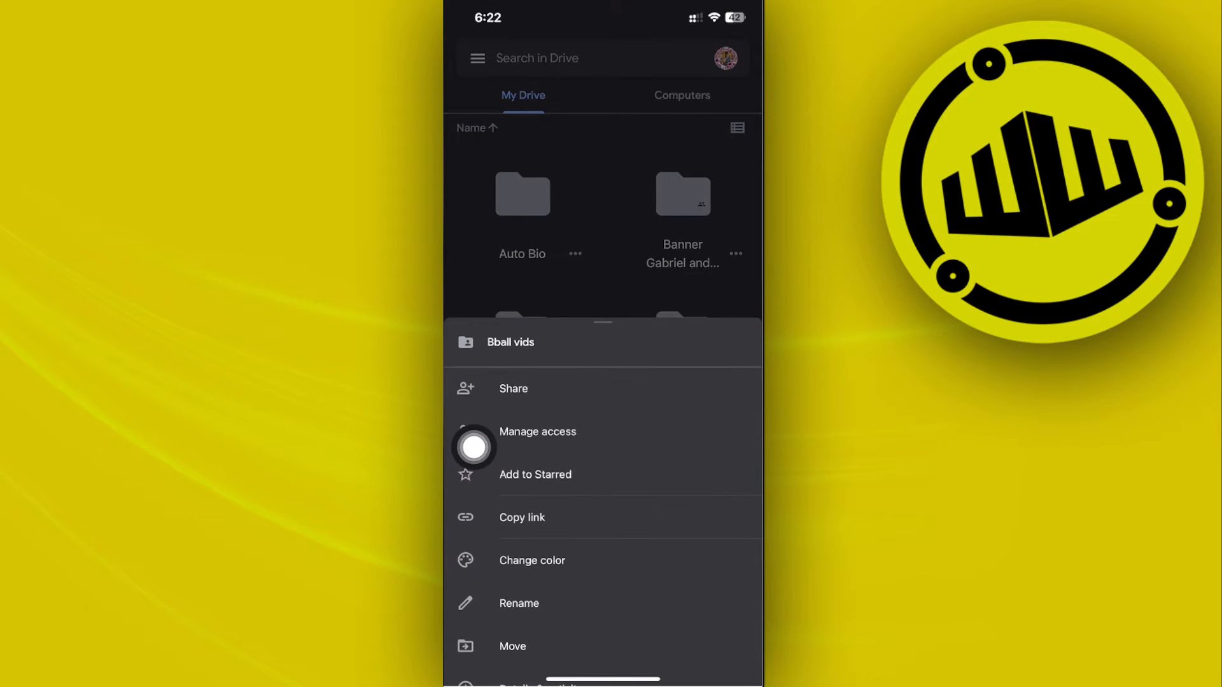
left_click(521, 518)
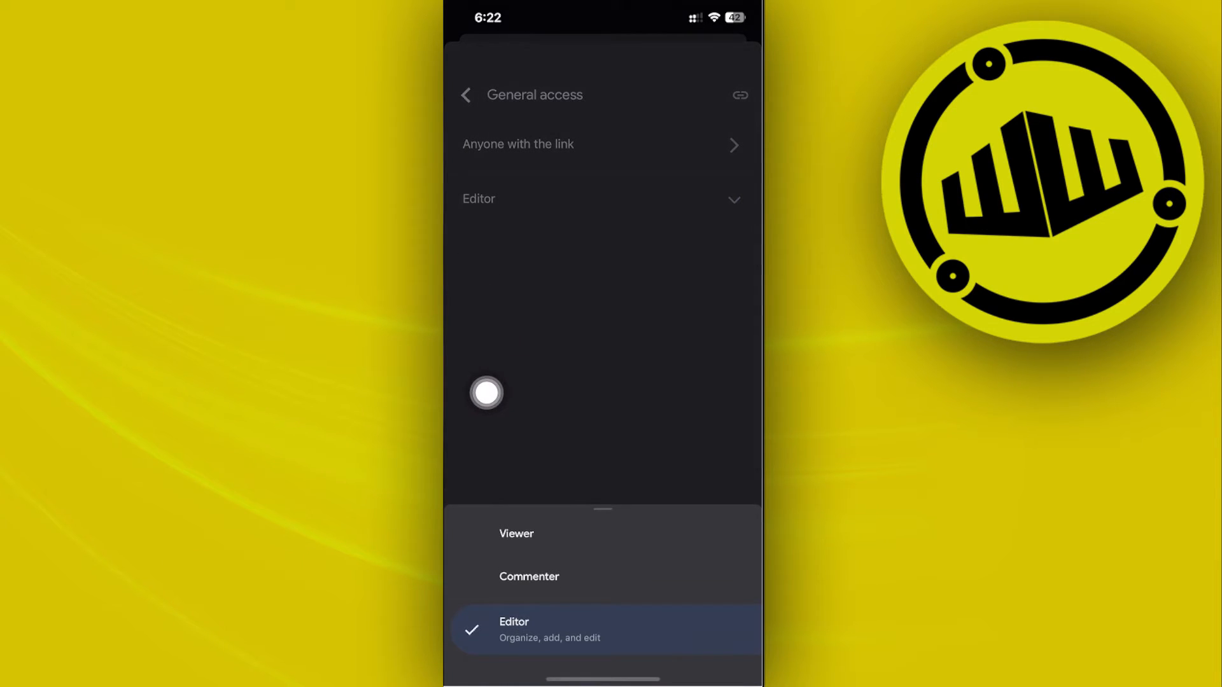
left_click(514, 630)
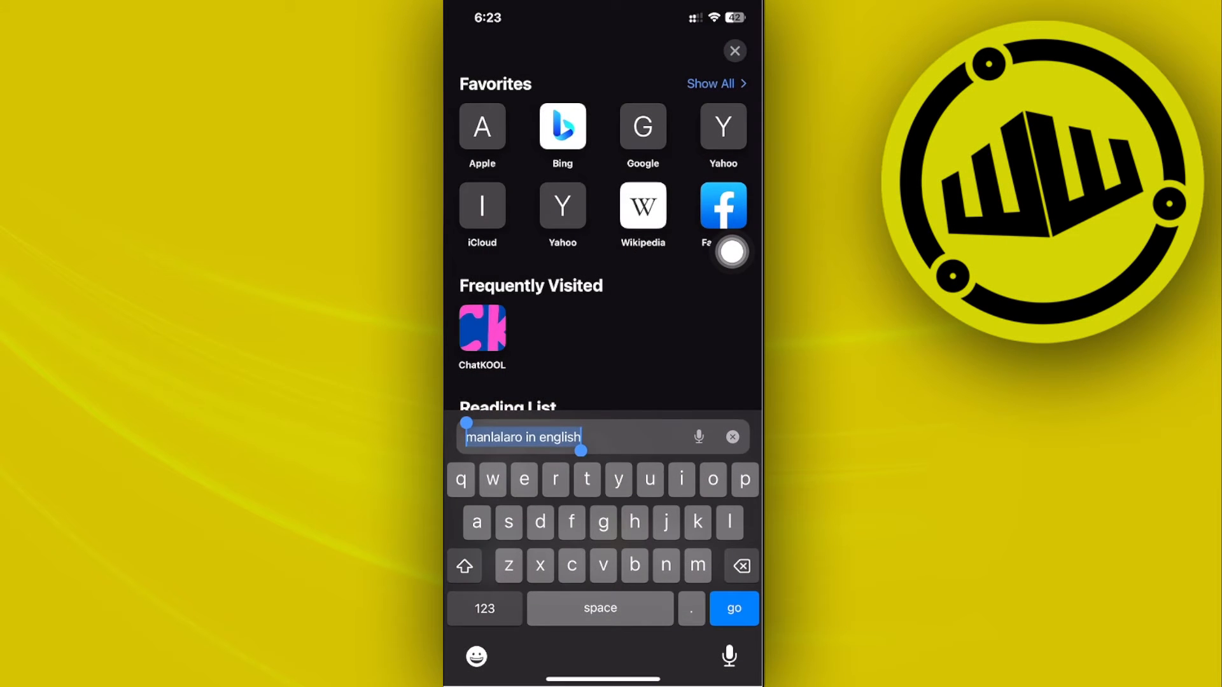
Search 'qr code generator' in Safari and reach qr-code-generator.com.
type("q")
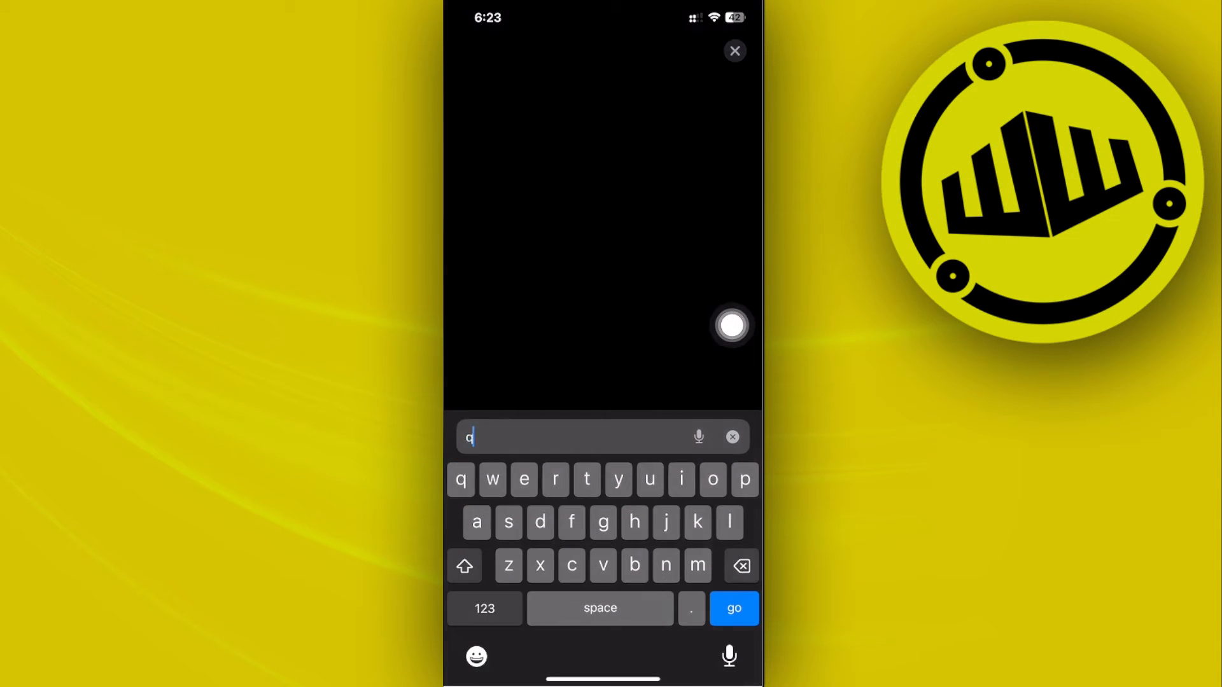
type("qr code generator")
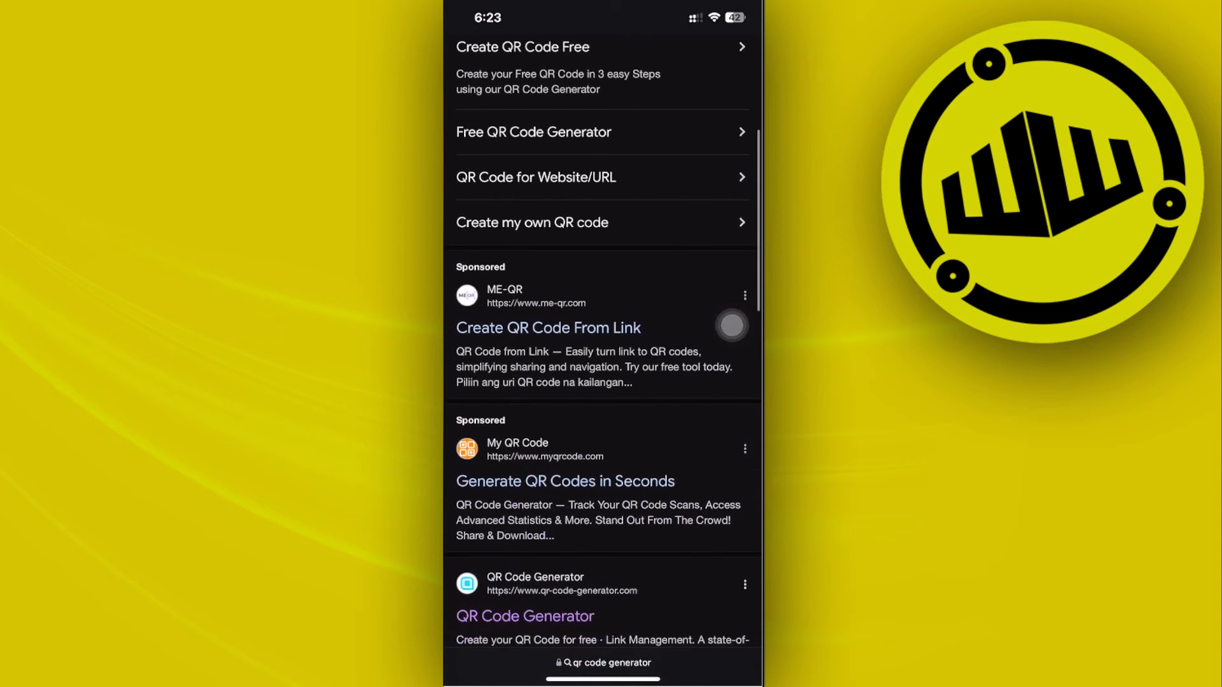
scroll("down", 3)
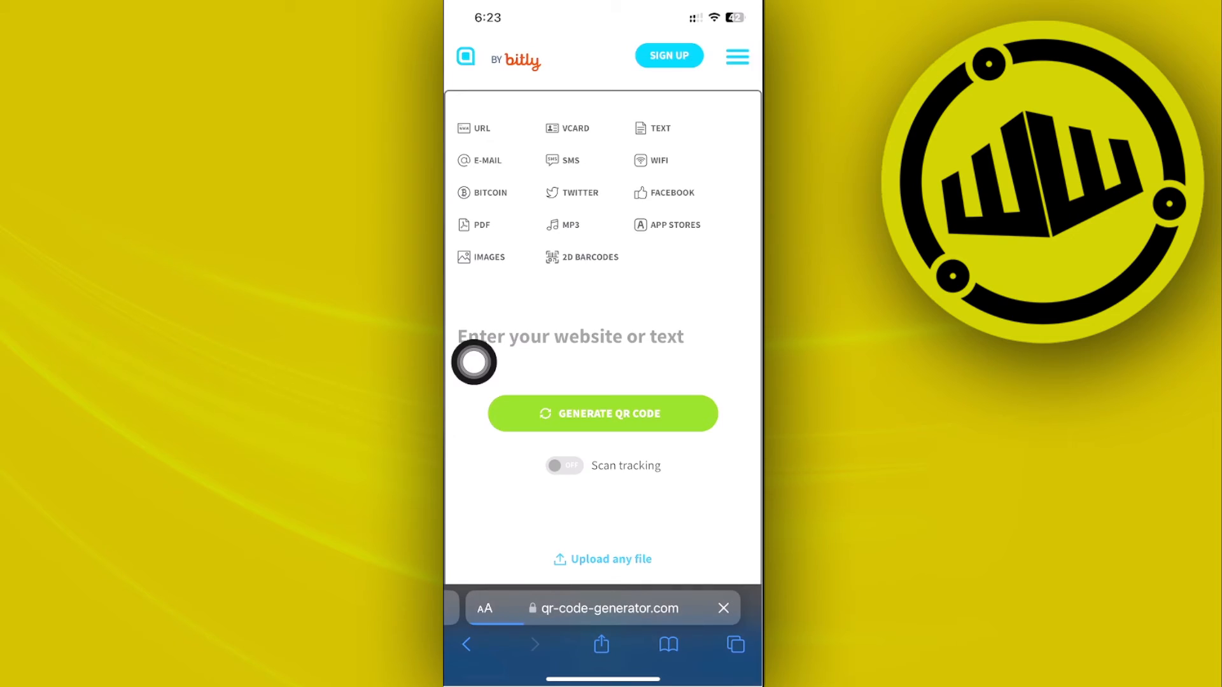
Paste the Bball vids link into the URL field, generate the QR code and download it.
left_click(570, 336)
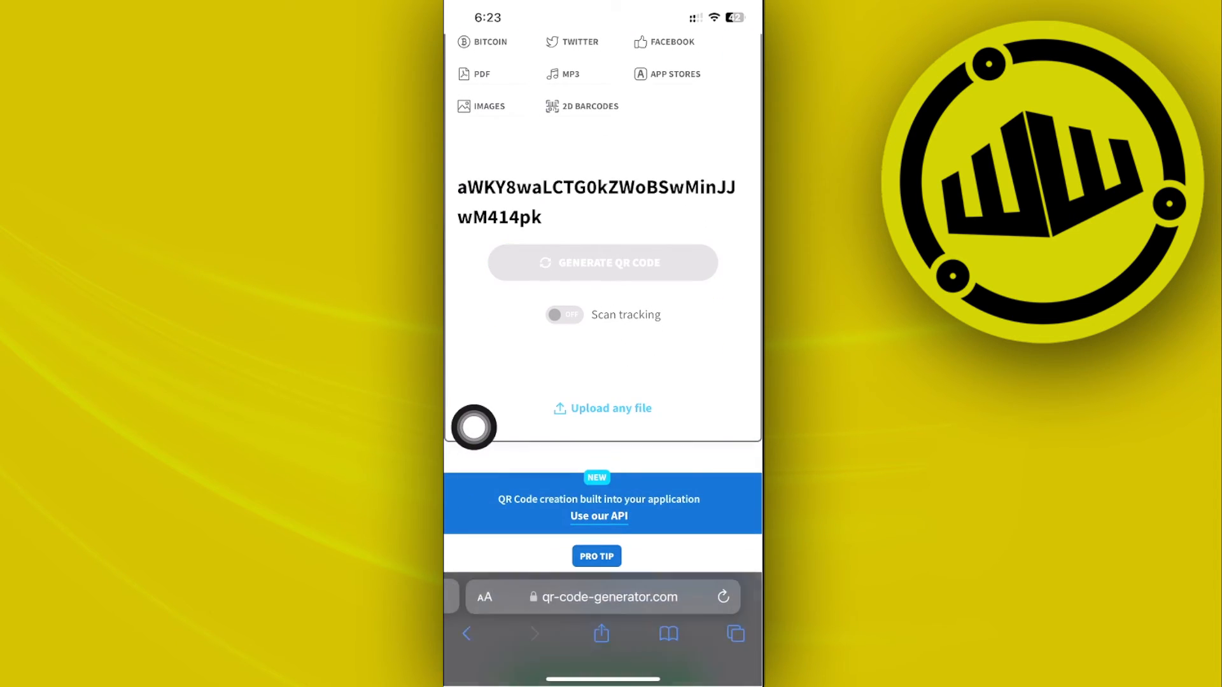
left_click(601, 263)
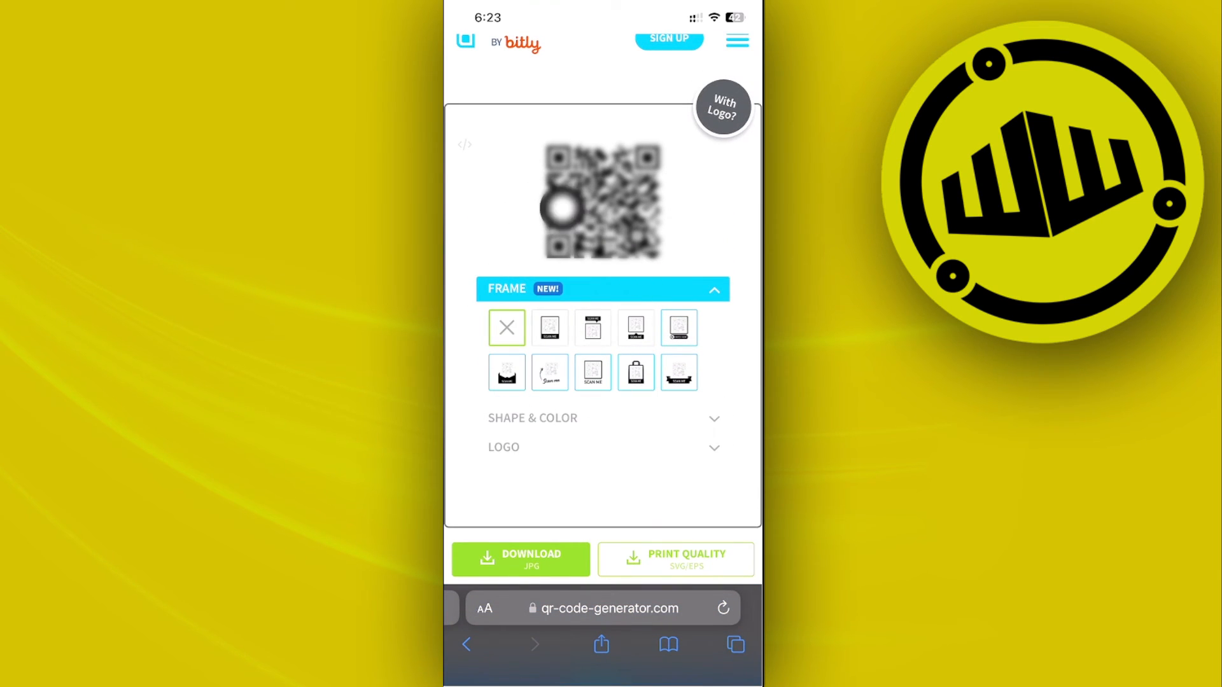
left_click(519, 558)
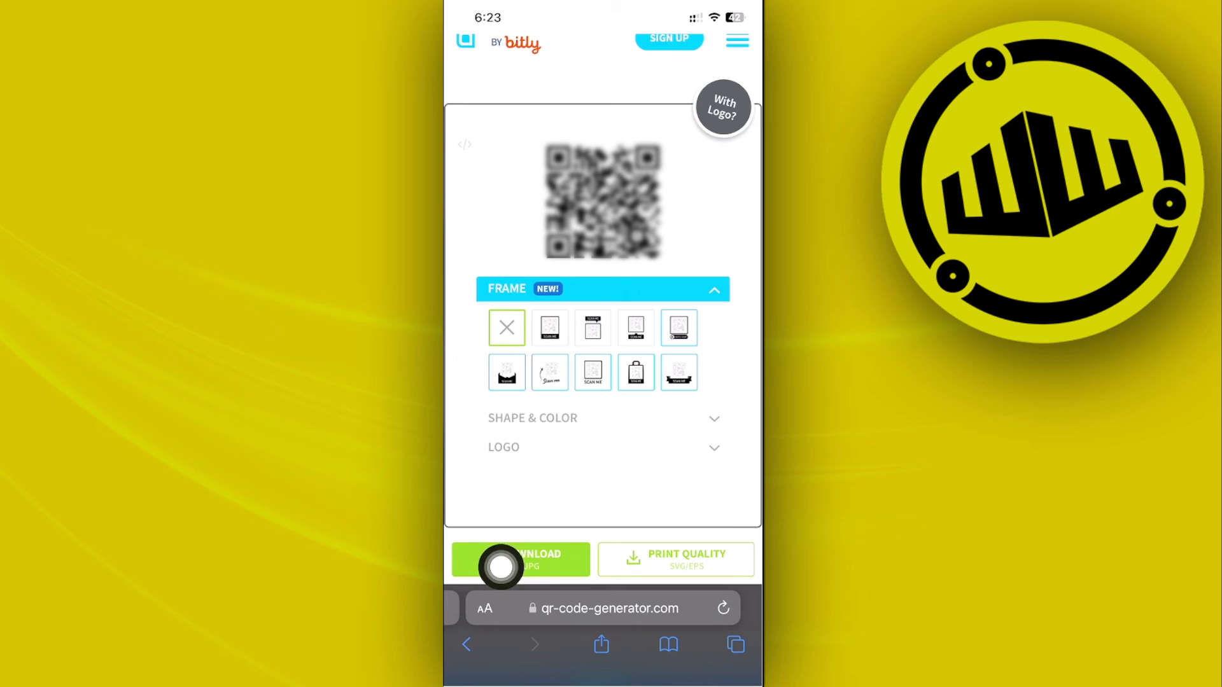